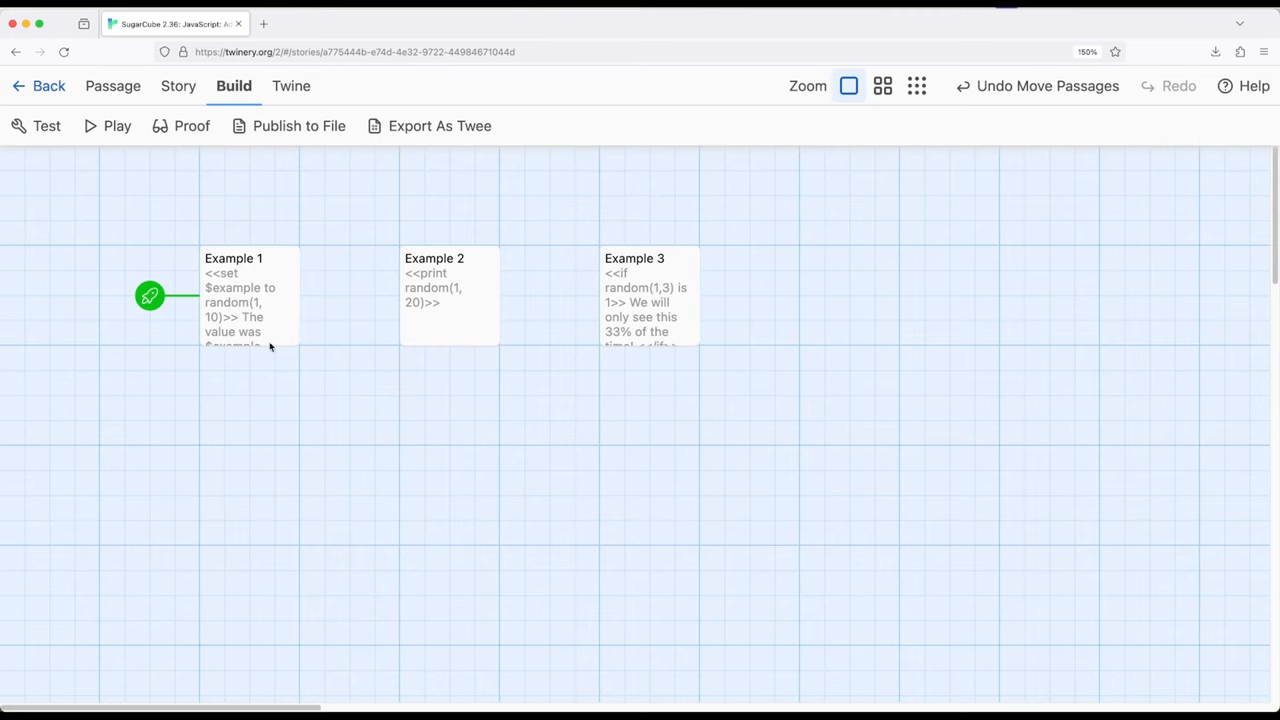
Review Example 1's set $example to random(1, 10) and its value sentence, then play the story.
double_click(248, 295)
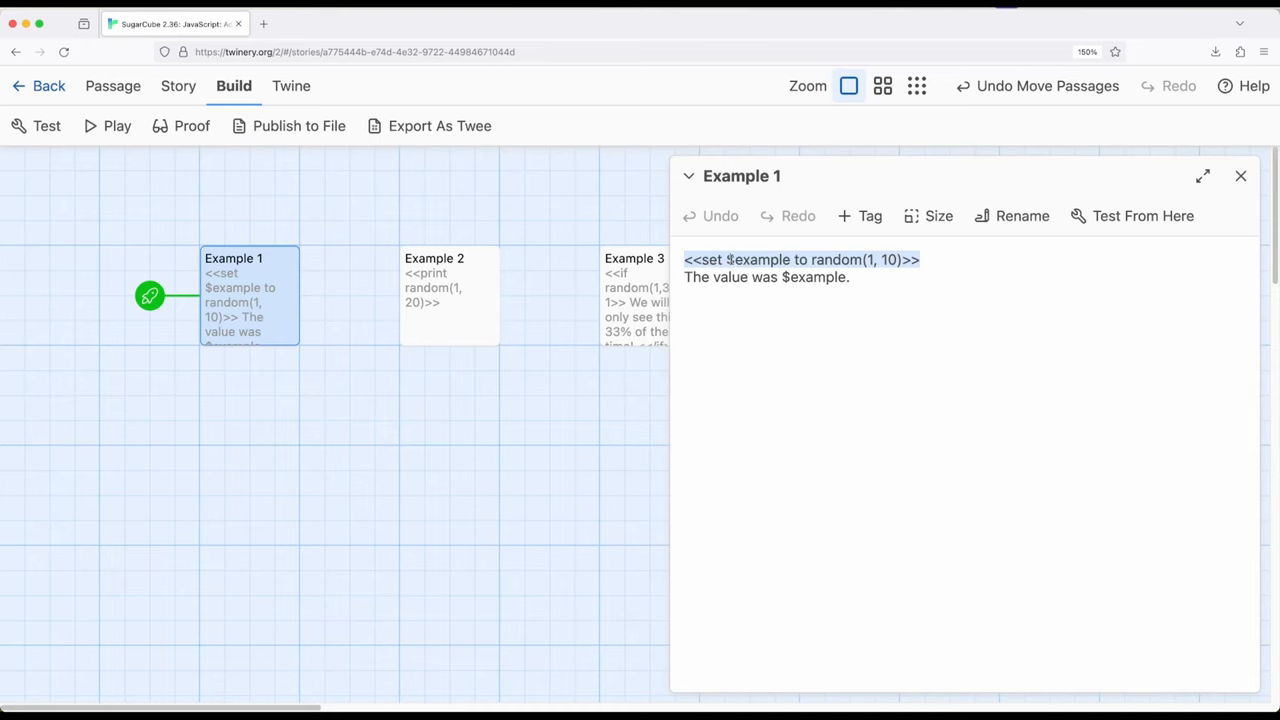
left_click(825, 260)
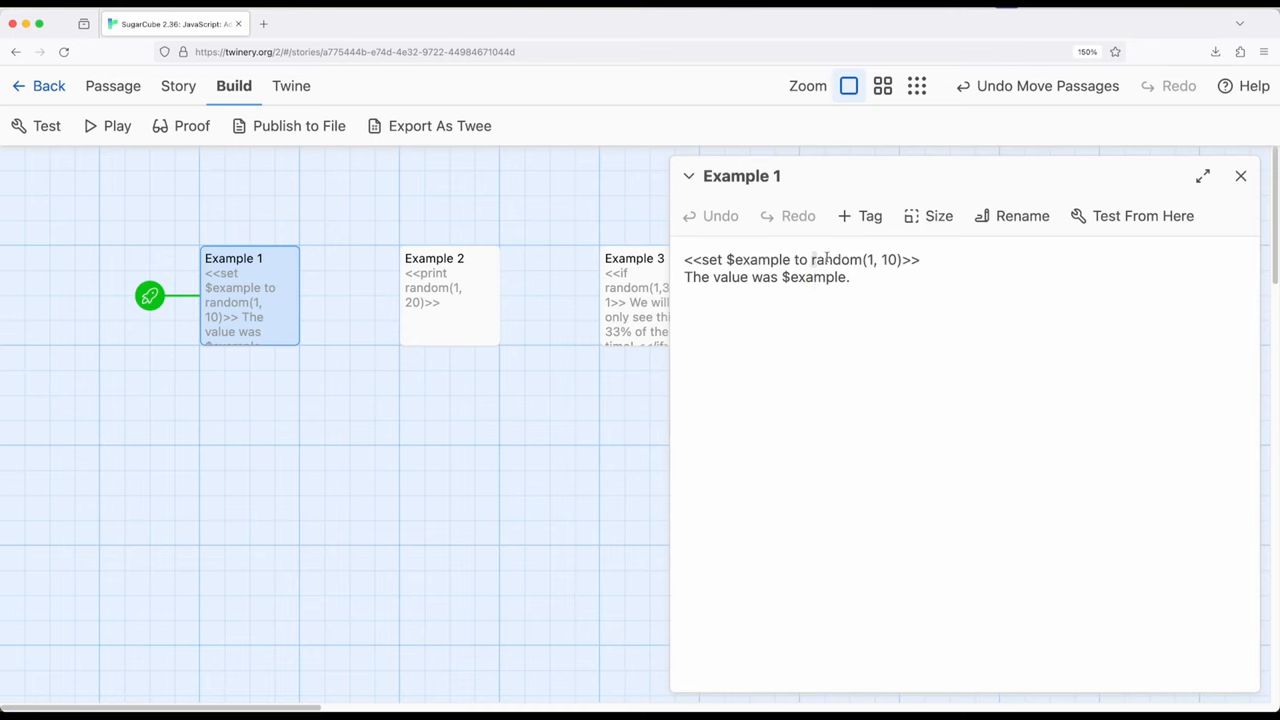
double_click(840, 260)
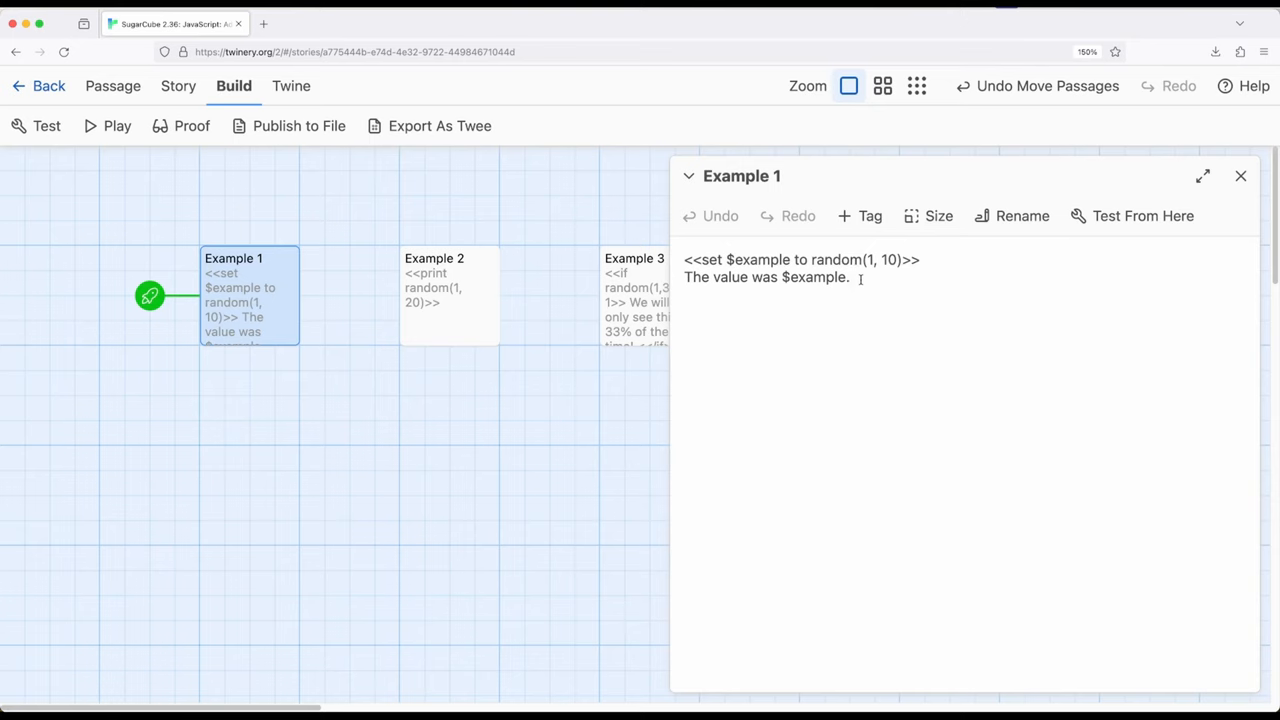
left_click(848, 278)
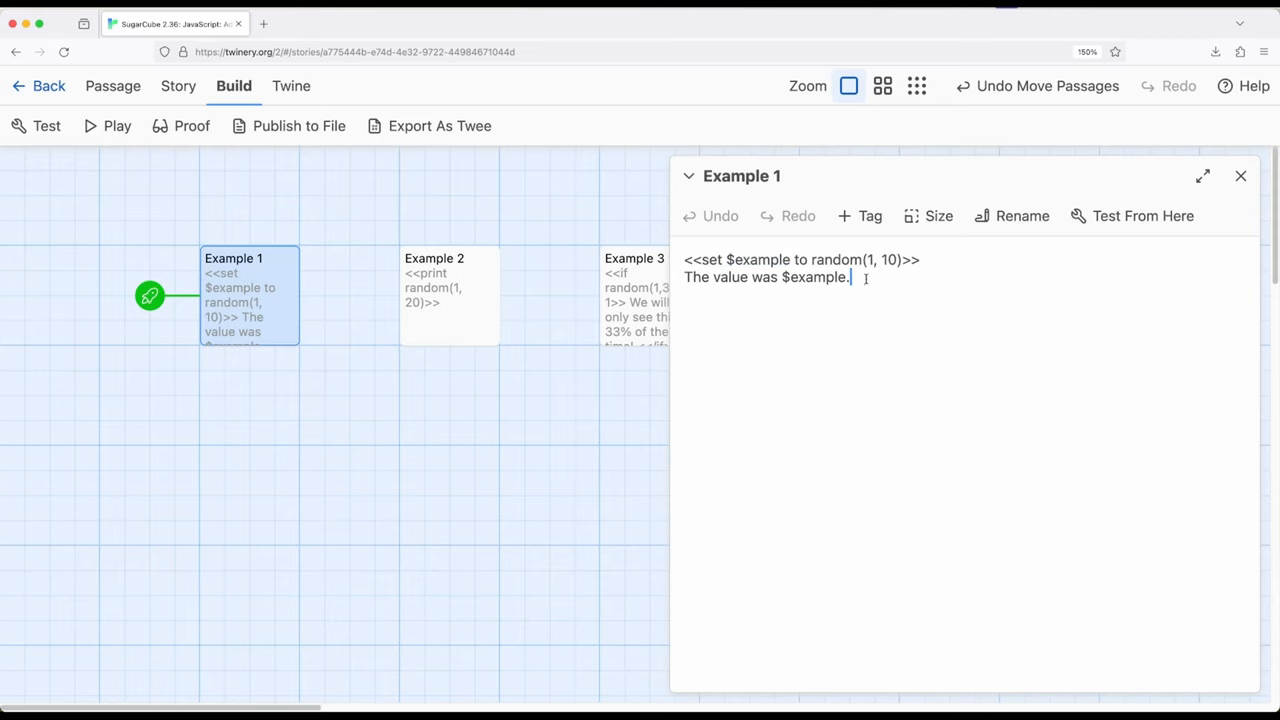
triple_click(766, 277)
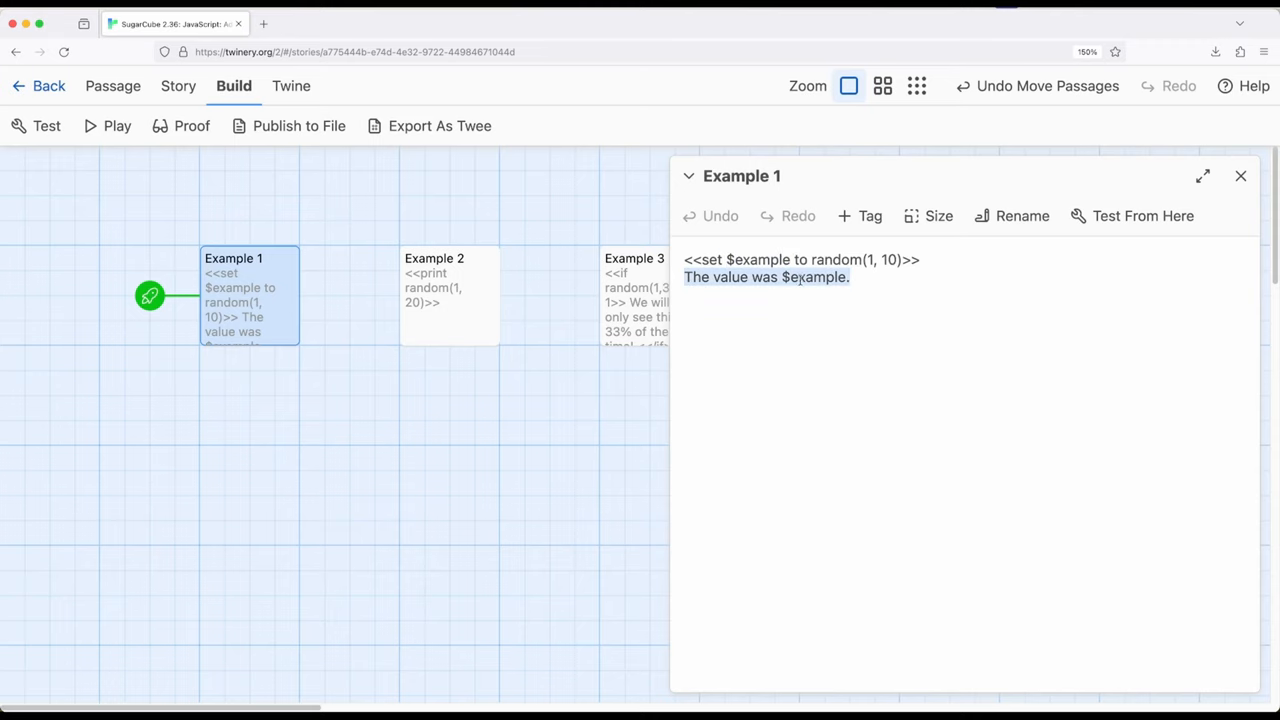
left_click(1241, 176)
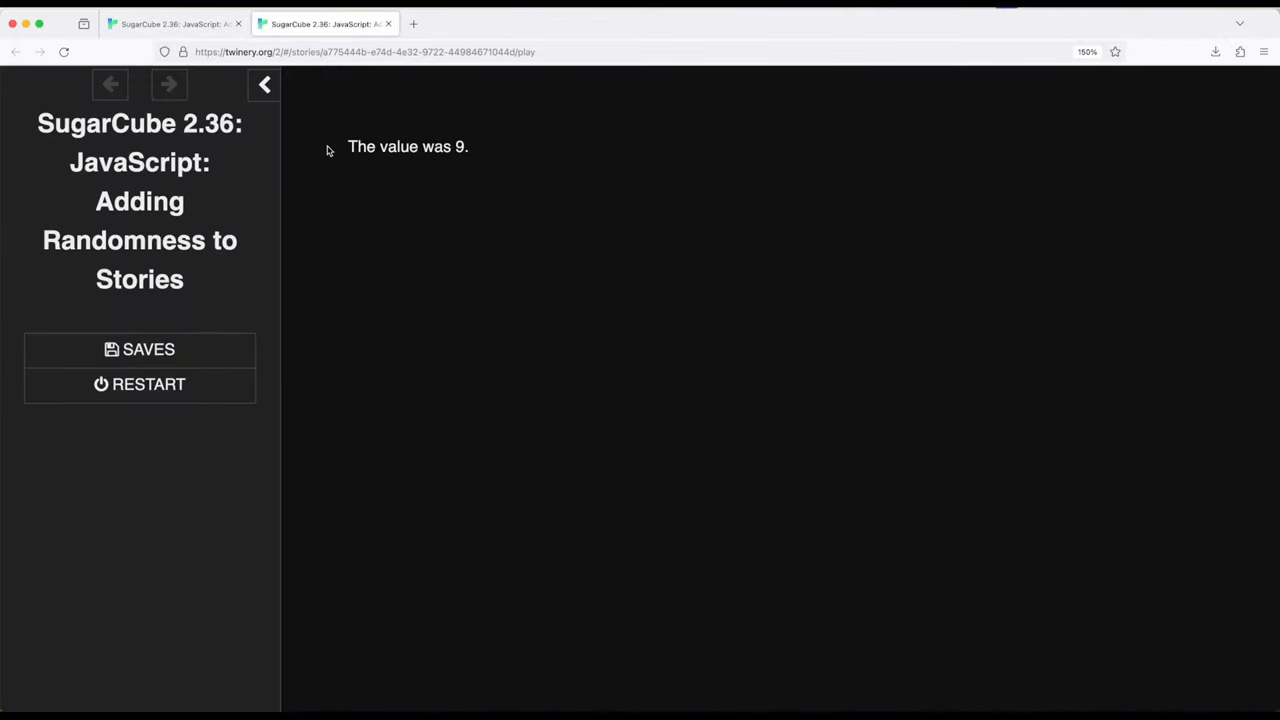
Check the played output 'The value was 9.' and open the Example 2 passage.
triple_click(407, 146)
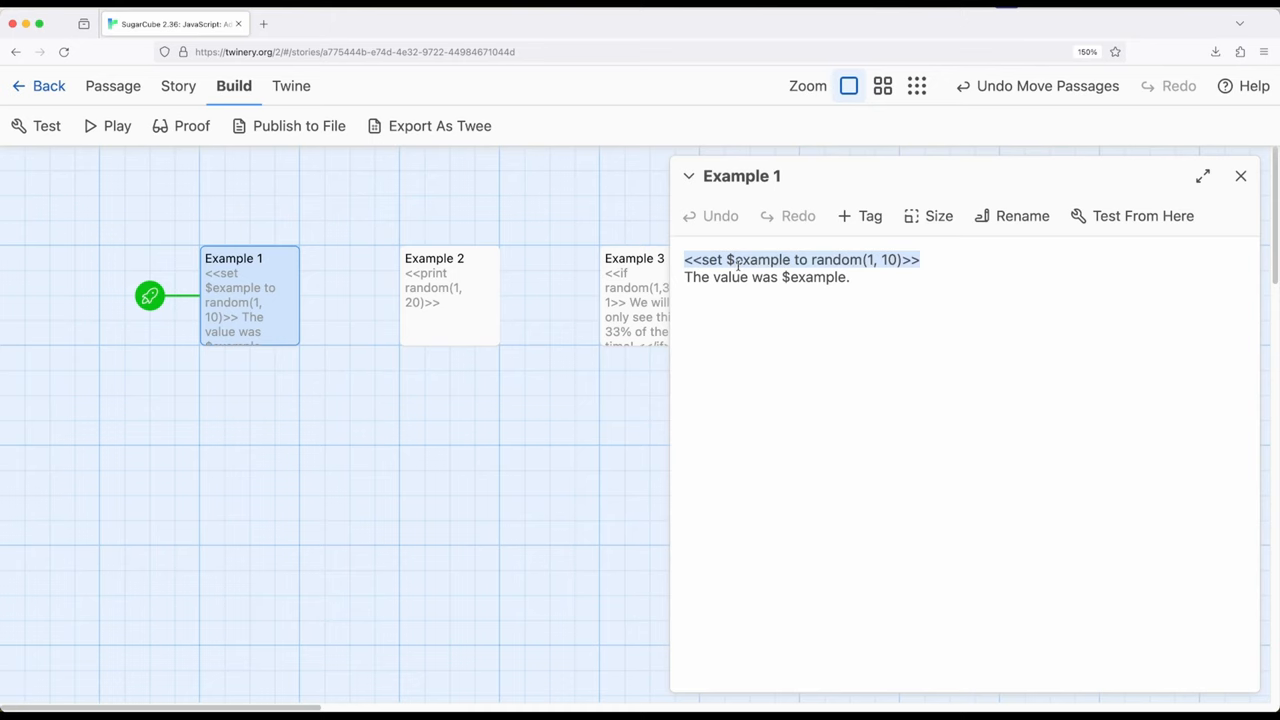
left_click(851, 277)
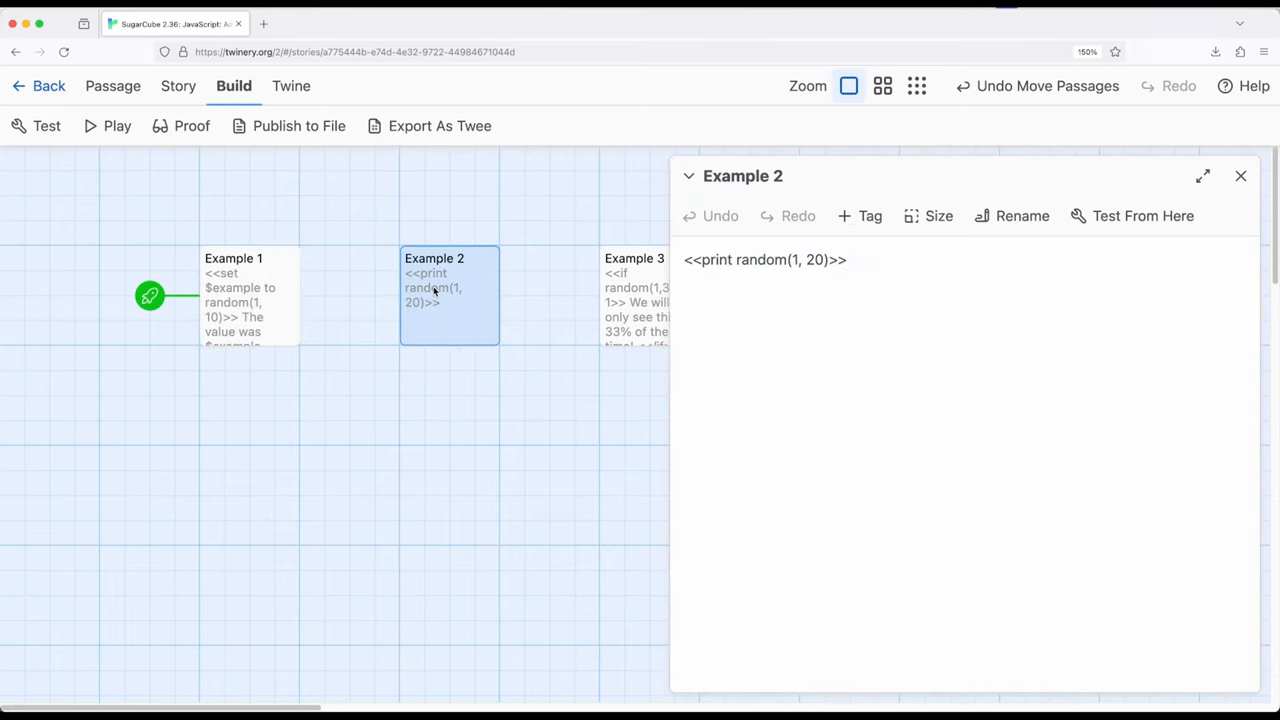
Review Example 2's <<print random(1, 20)>> call, then close its passage editor.
triple_click(765, 259)
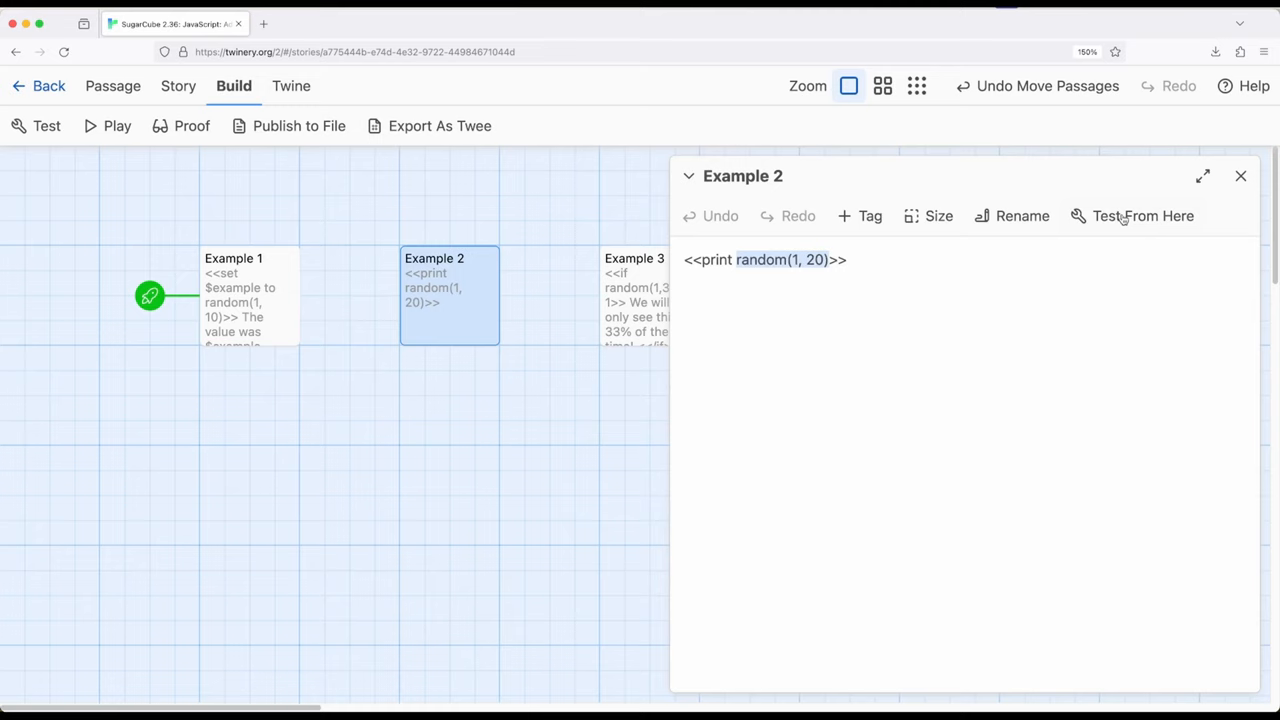
mouse_move(1240, 176)
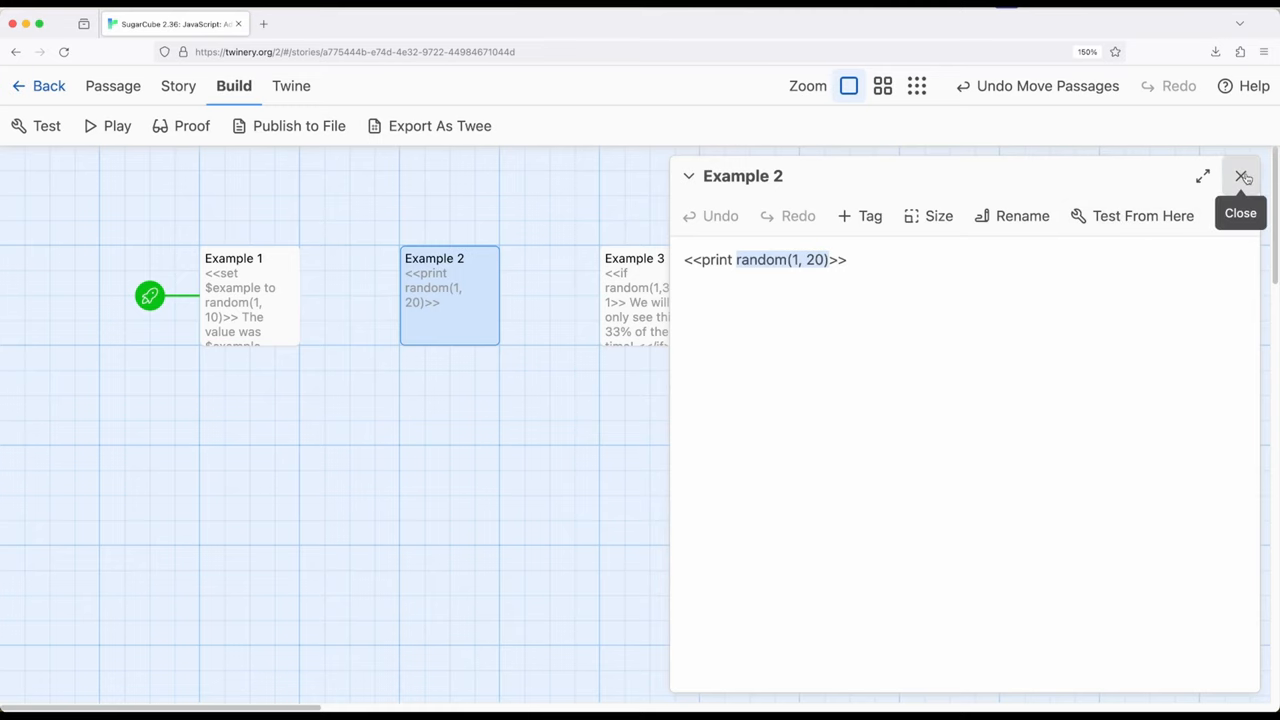
left_click(1240, 177)
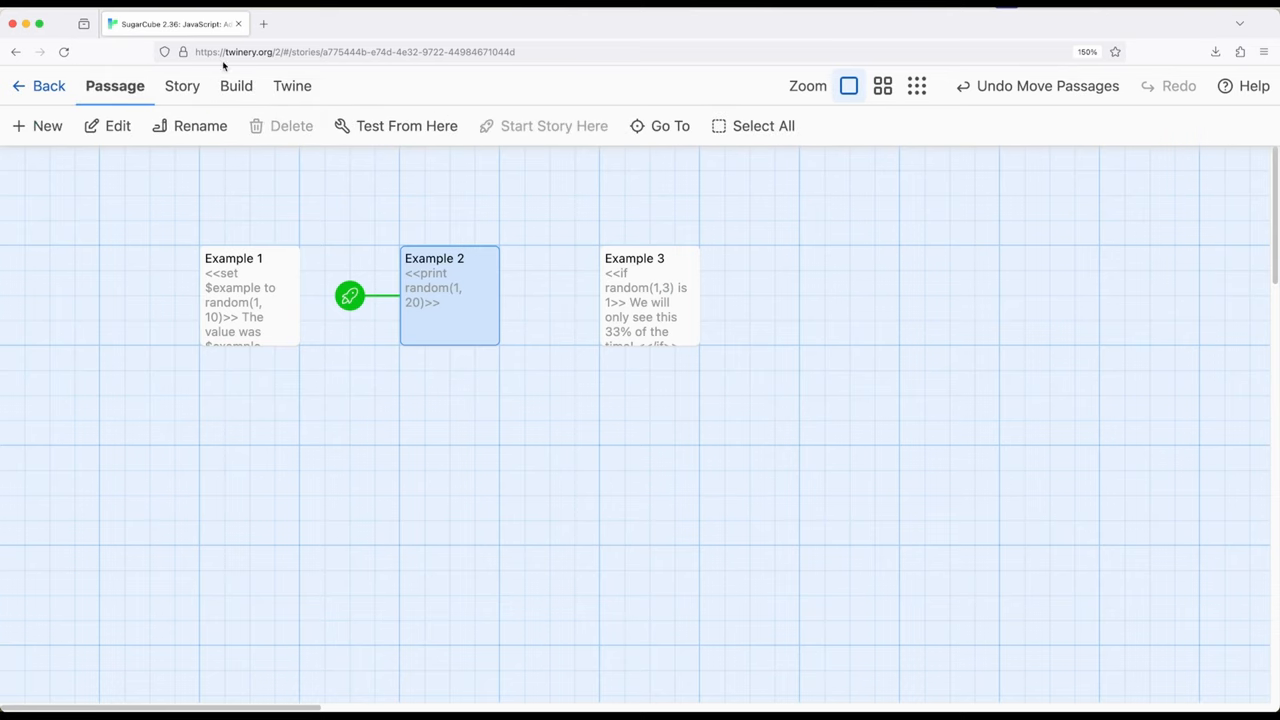
From the Build tab, open and close Example 1, then work through Example 2 toward Example 3.
left_click(395, 126)
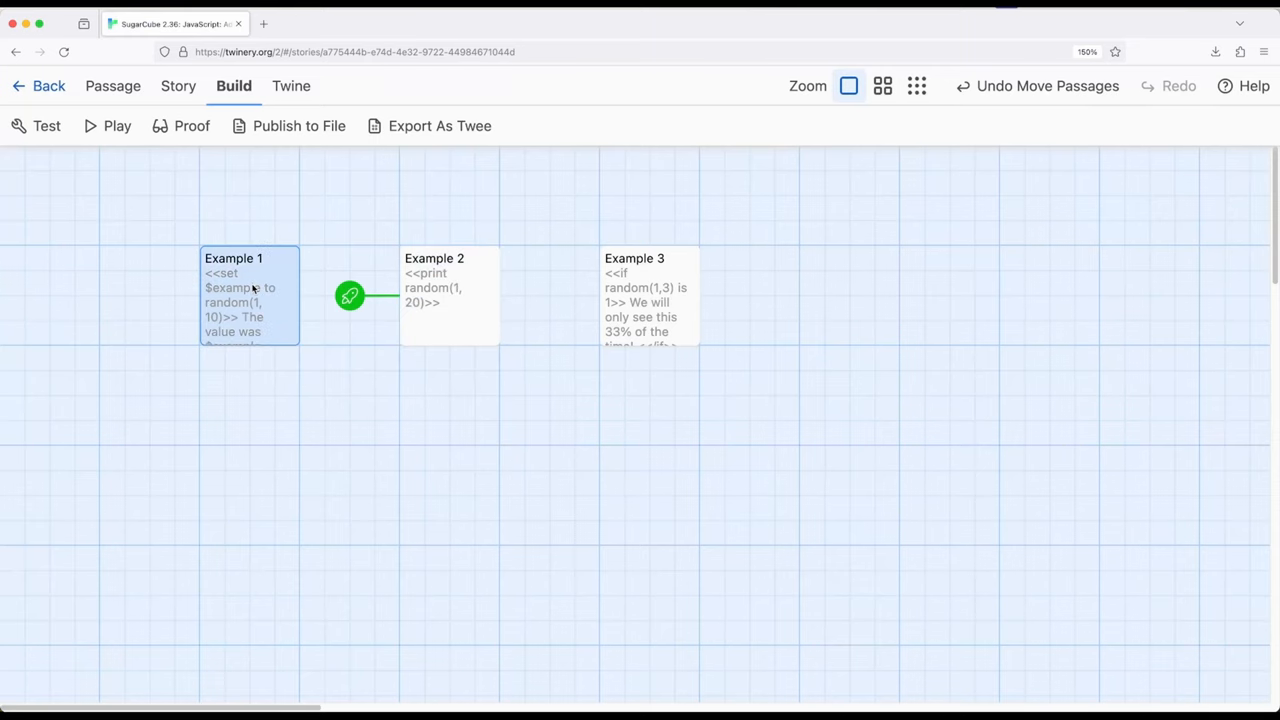
double_click(249, 295)
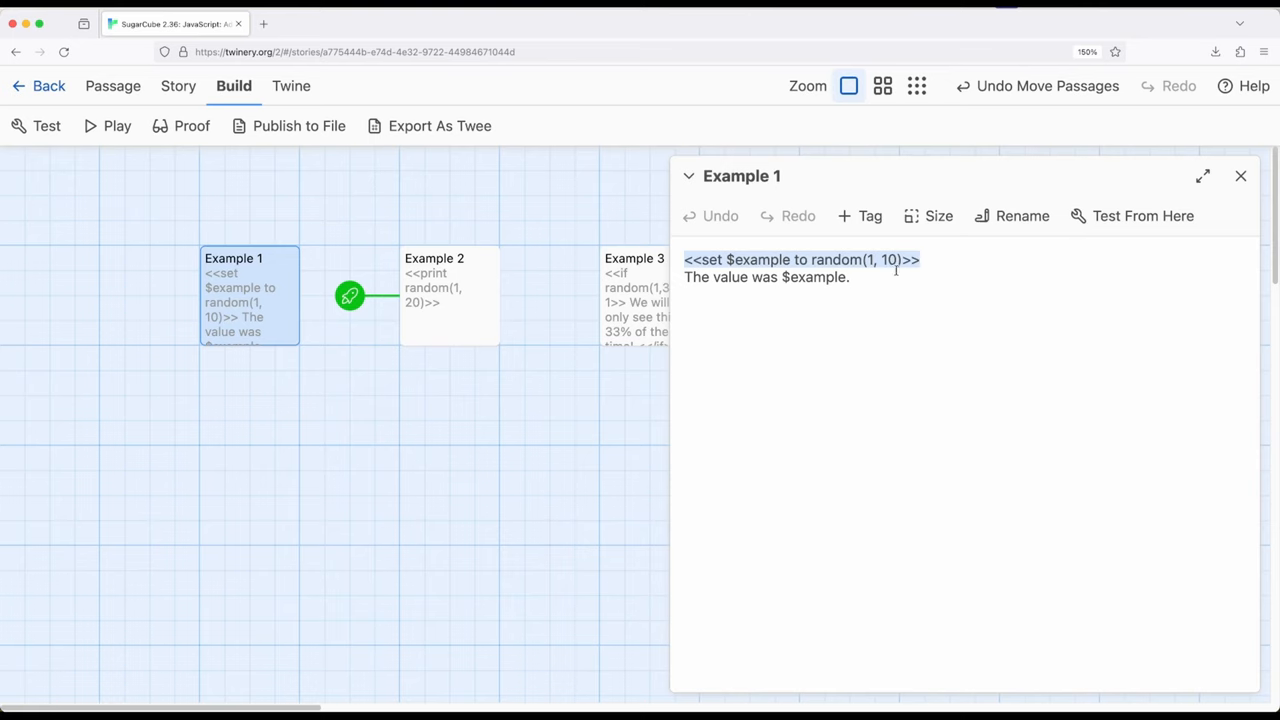
left_click(1240, 176)
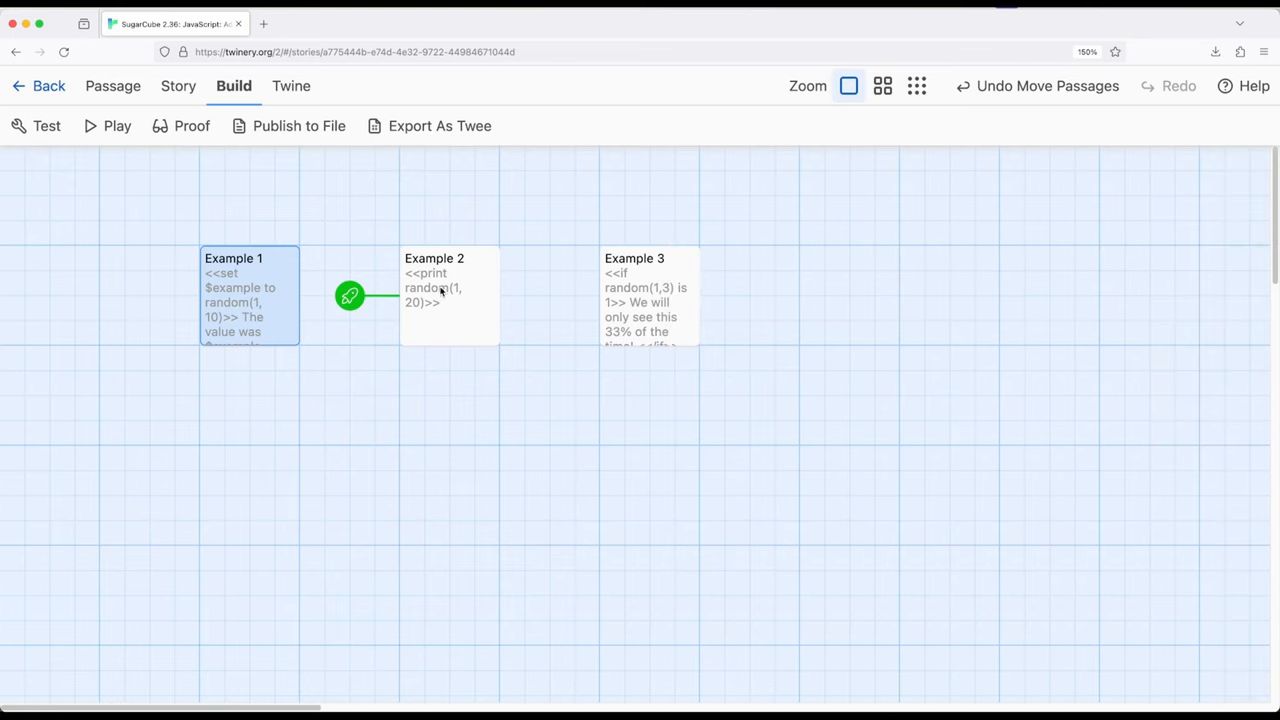
double_click(449, 290)
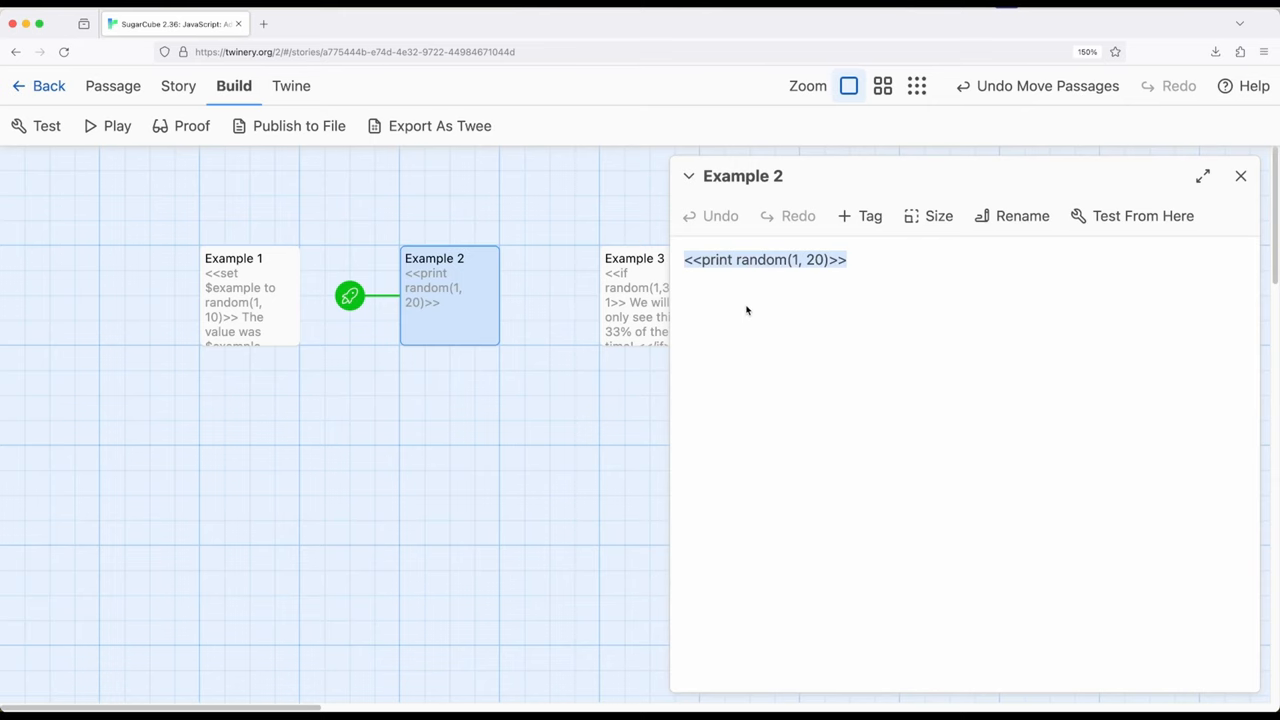
left_click(1240, 176)
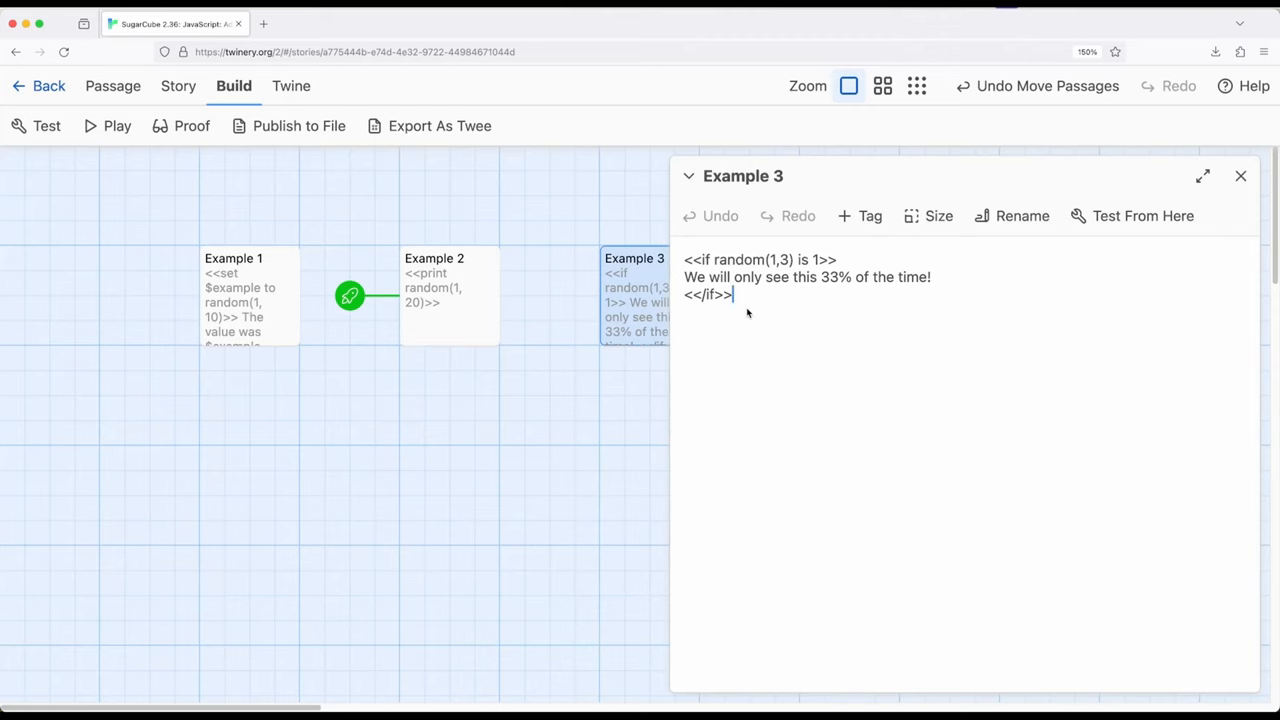
double_click(744, 260)
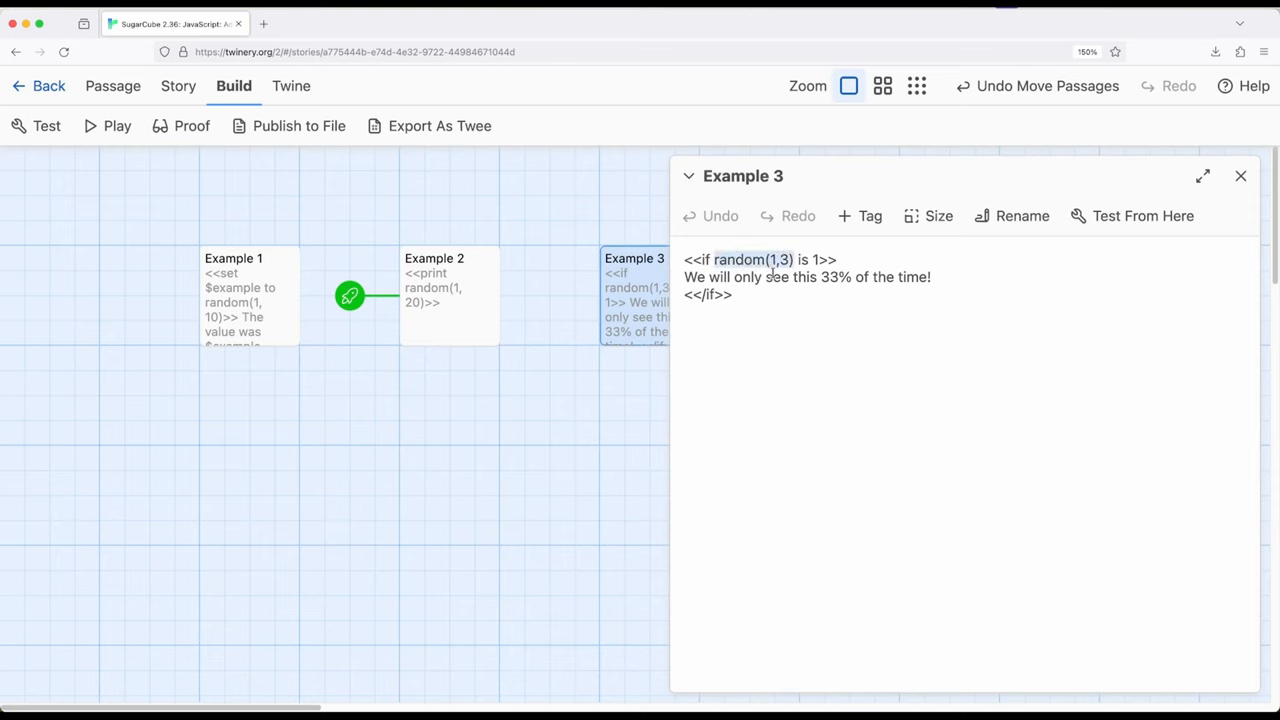
mouse_move(833, 312)
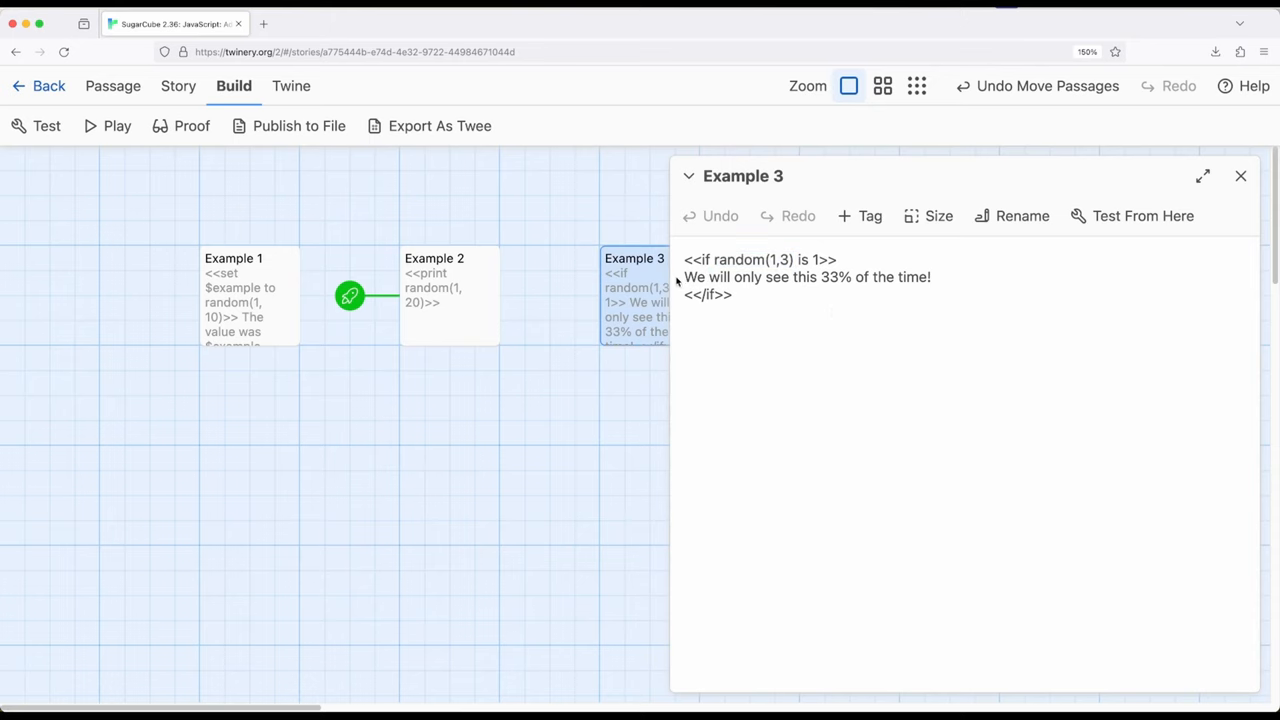
triple_click(808, 277)
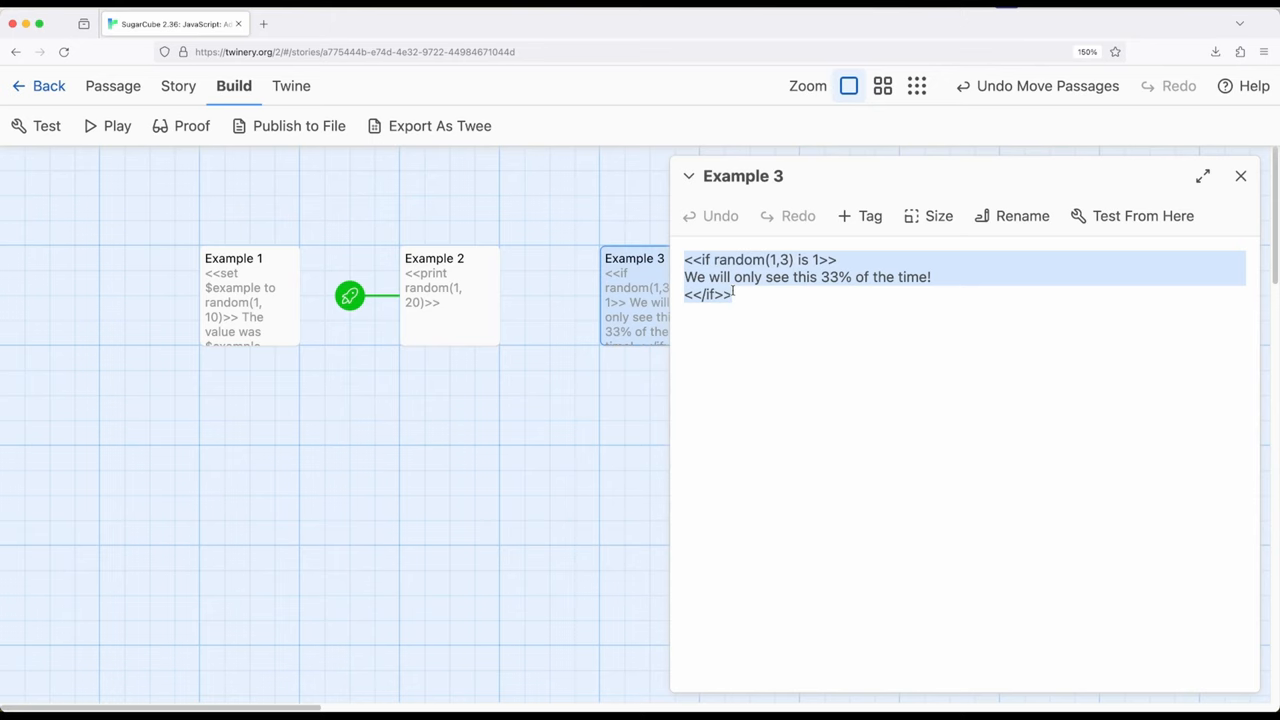
Close the Example 3 editor, then open and close Example 2.
left_click(1240, 176)
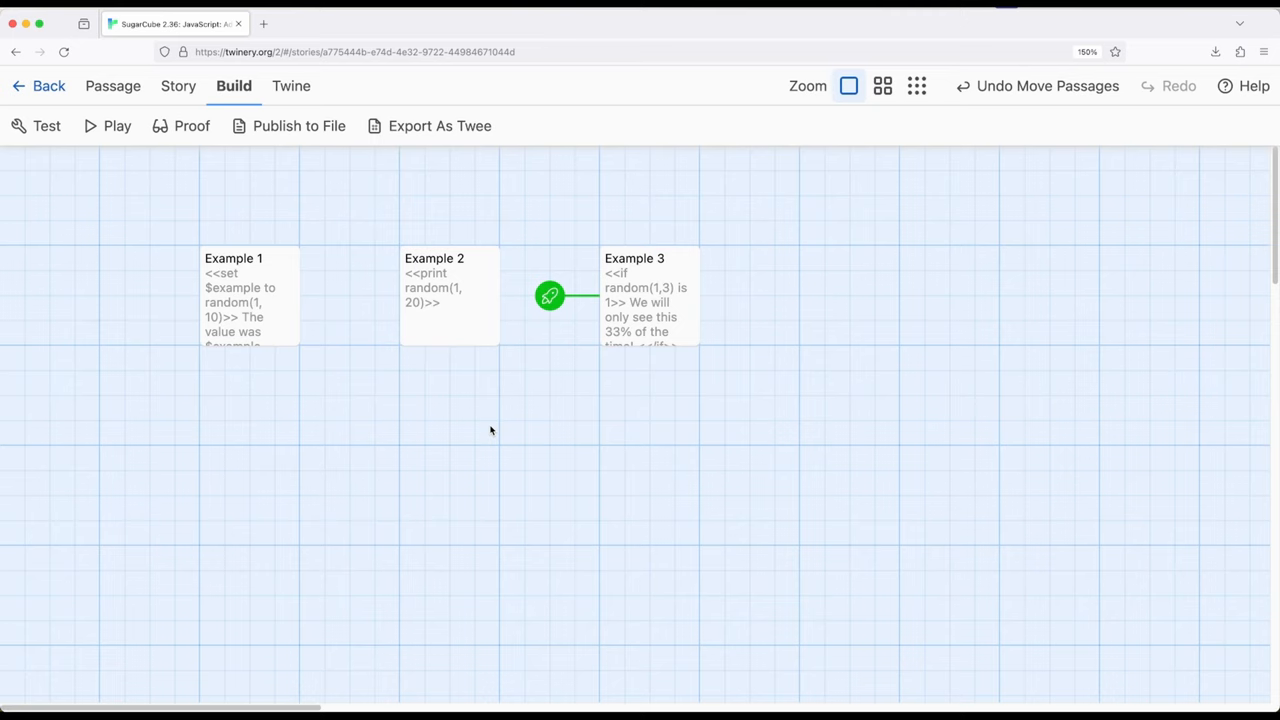
mouse_move(321, 420)
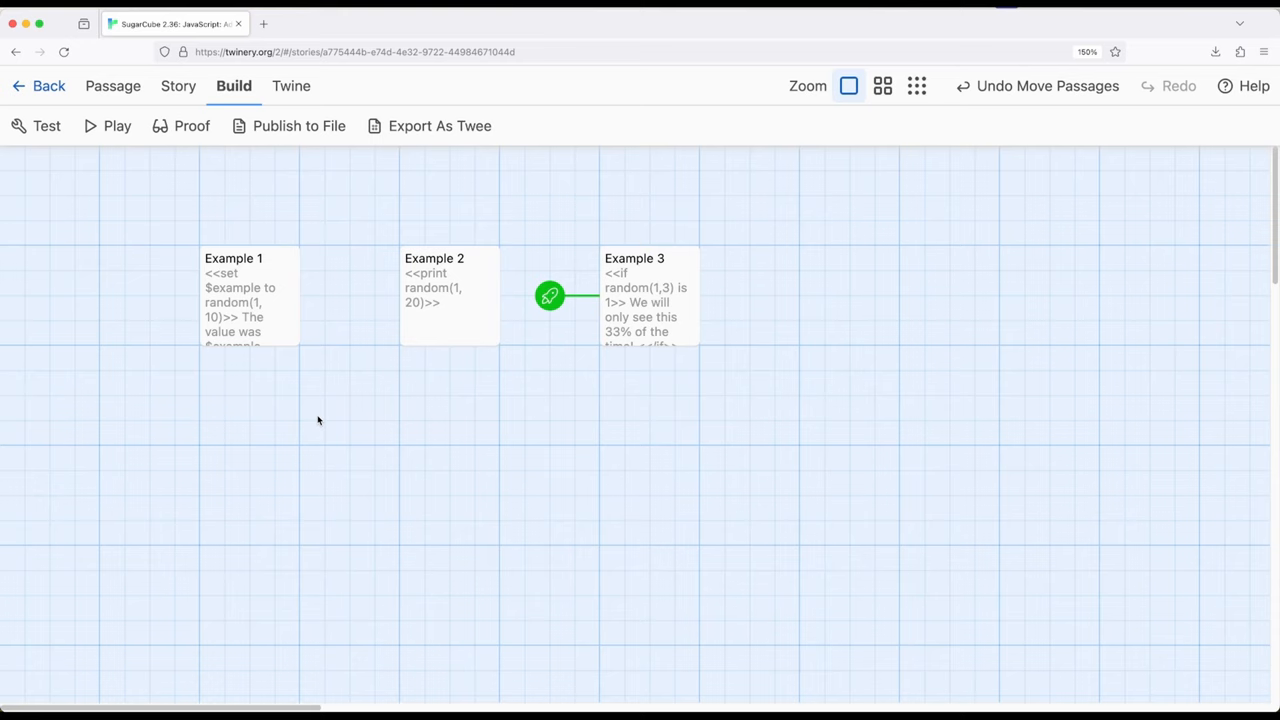
mouse_move(327, 415)
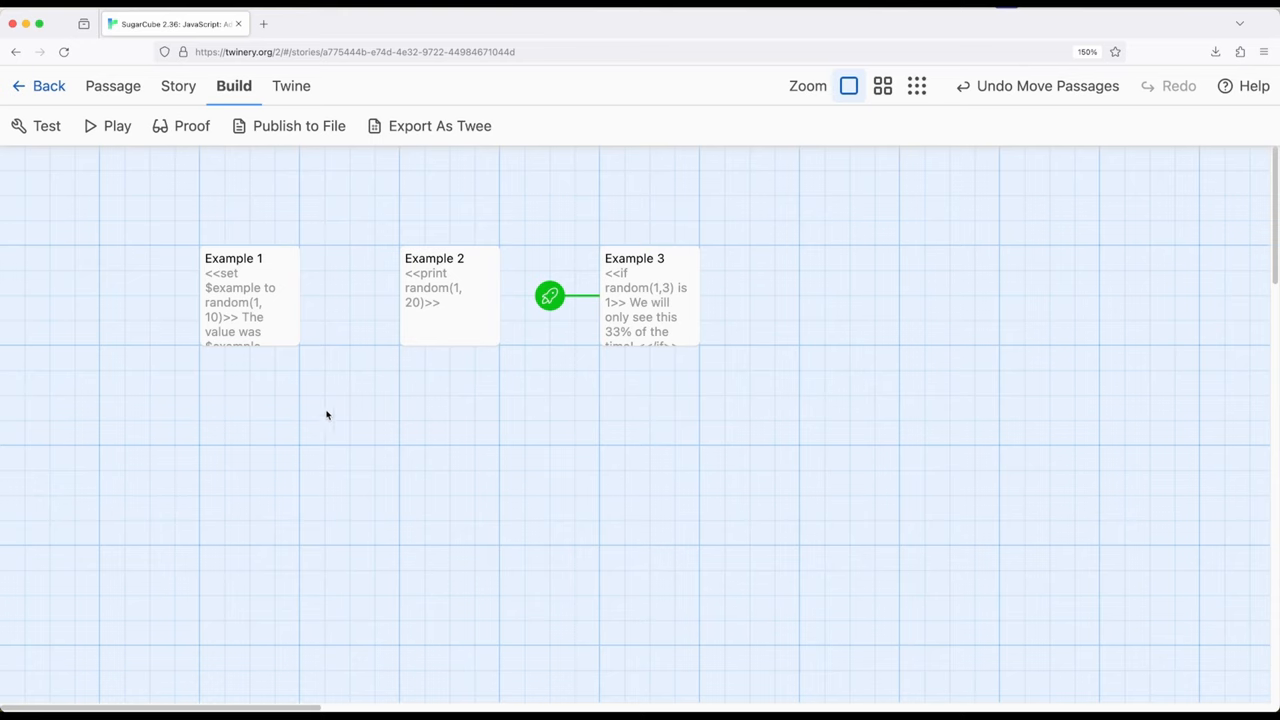
double_click(449, 290)
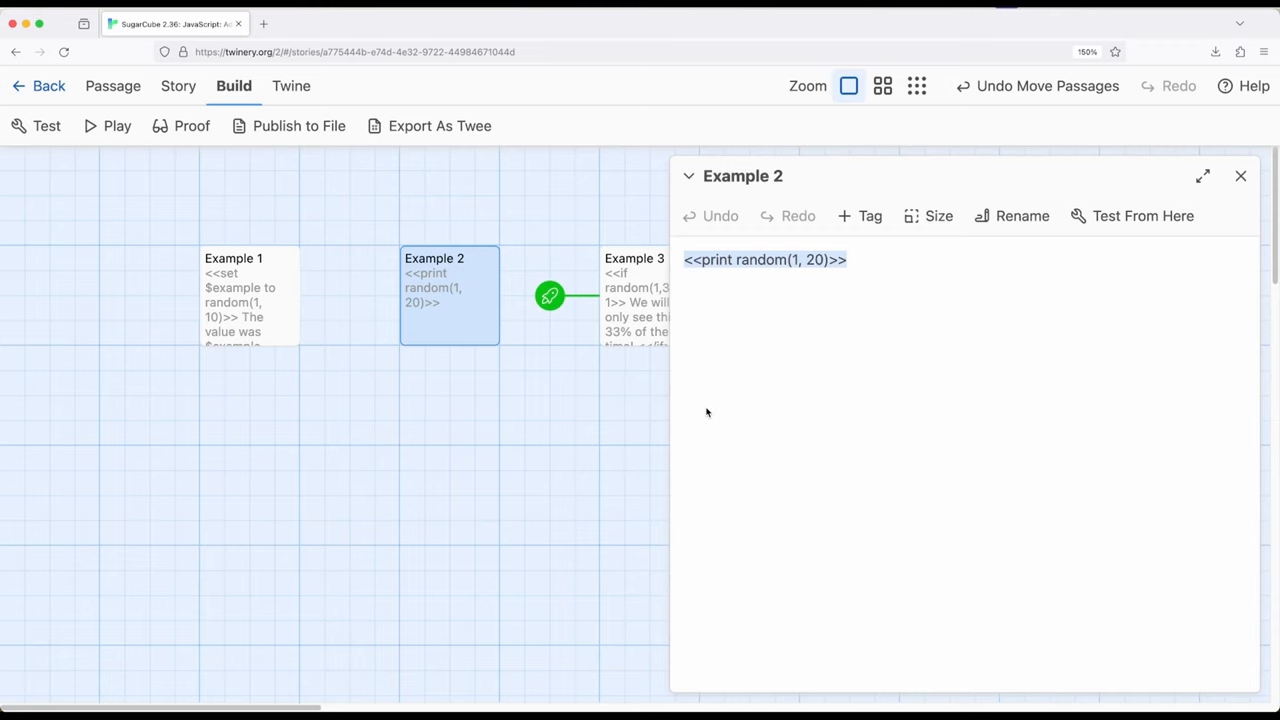
mouse_move(1195, 137)
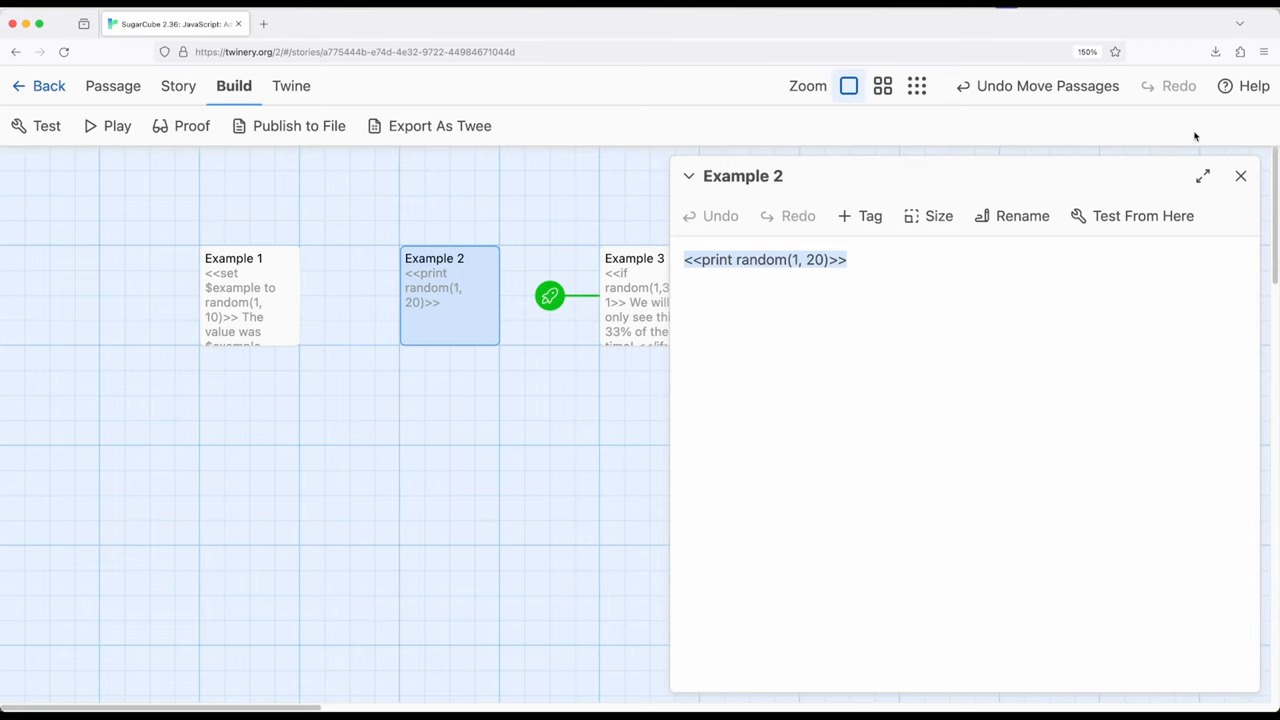
left_click(1240, 176)
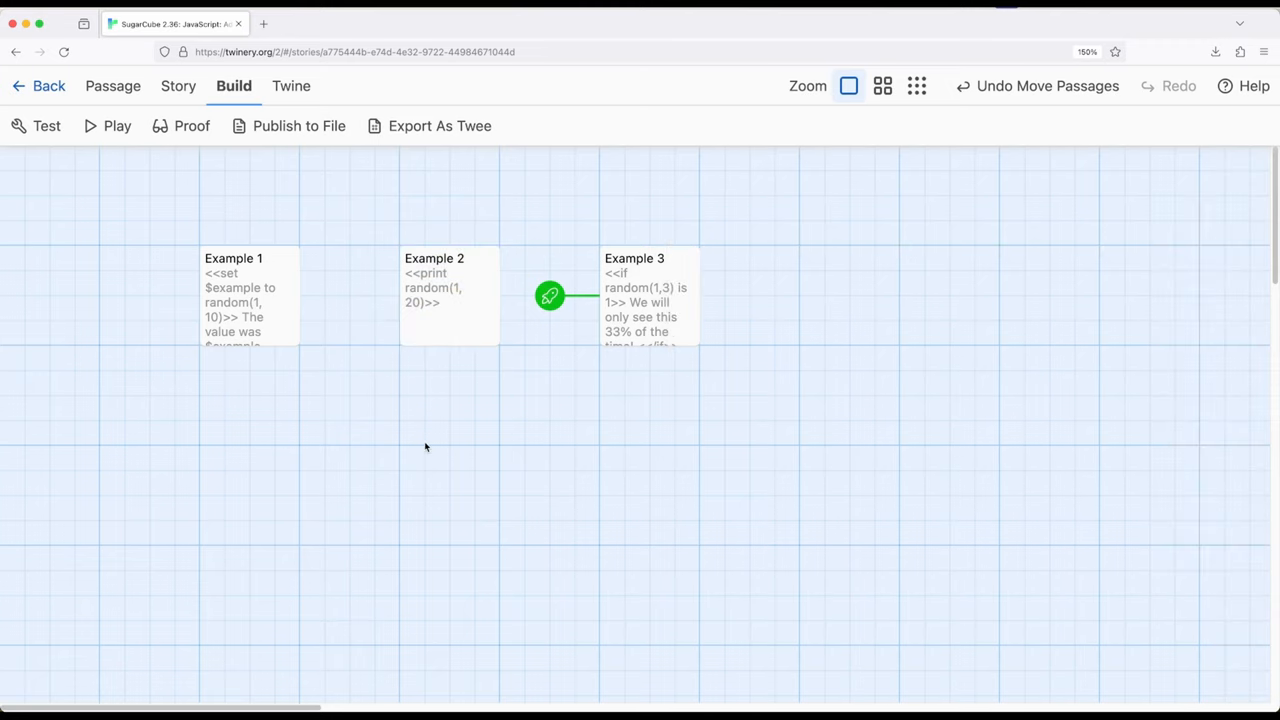